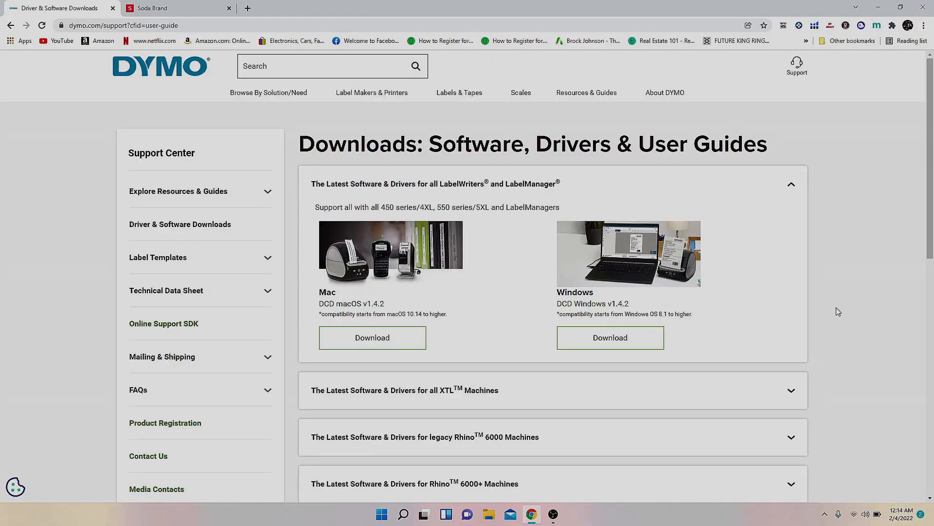
pyautogui.moveTo(842, 311)
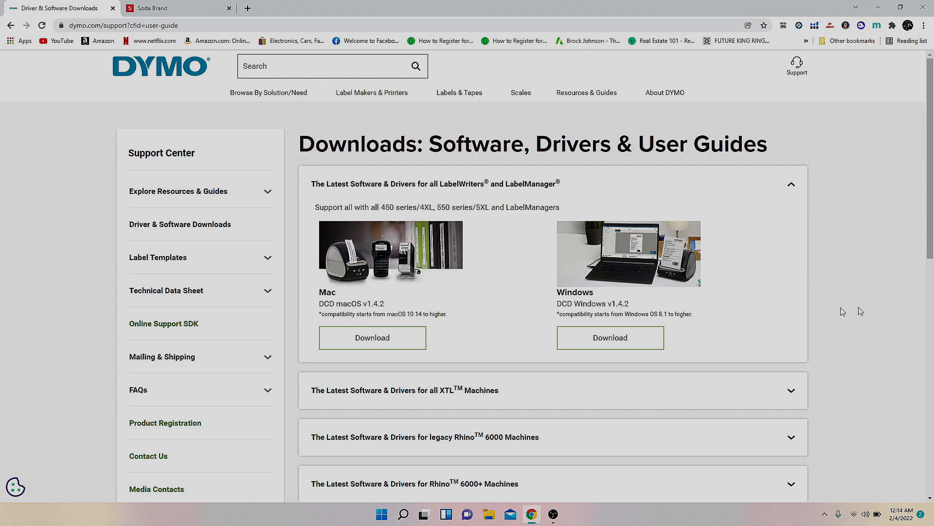
pyautogui.moveTo(822, 239)
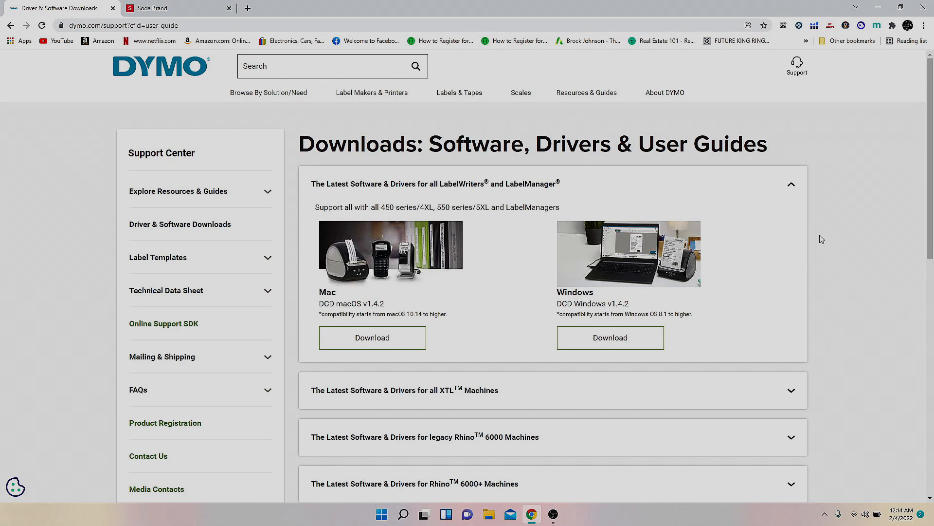
pyautogui.moveTo(818, 292)
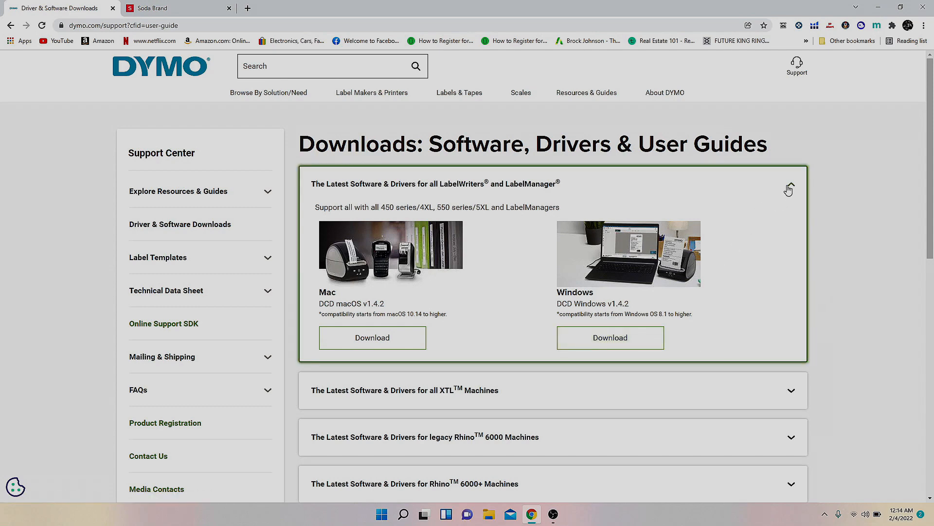
# - Browse the Soda PDF download page in Chrome, then launch Soda PDF Desktop
pyautogui.click(792, 184)
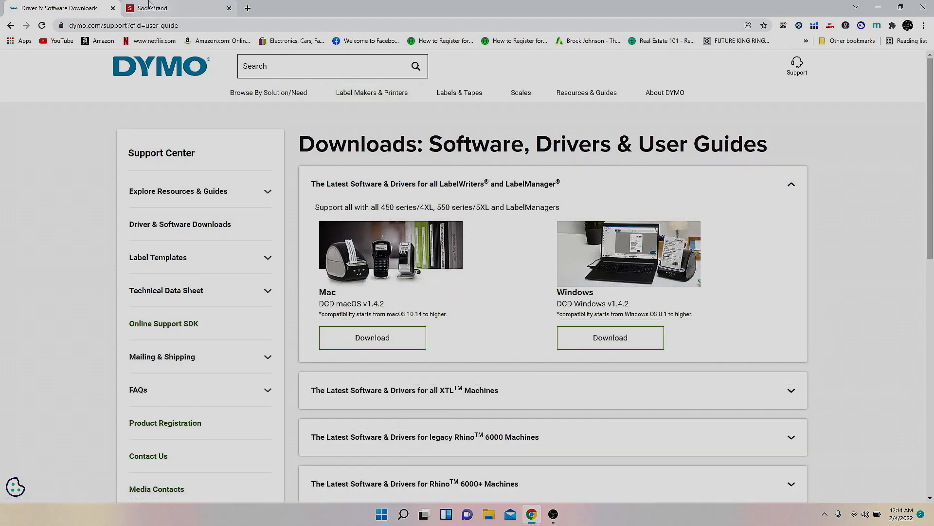
pyautogui.click(172, 8)
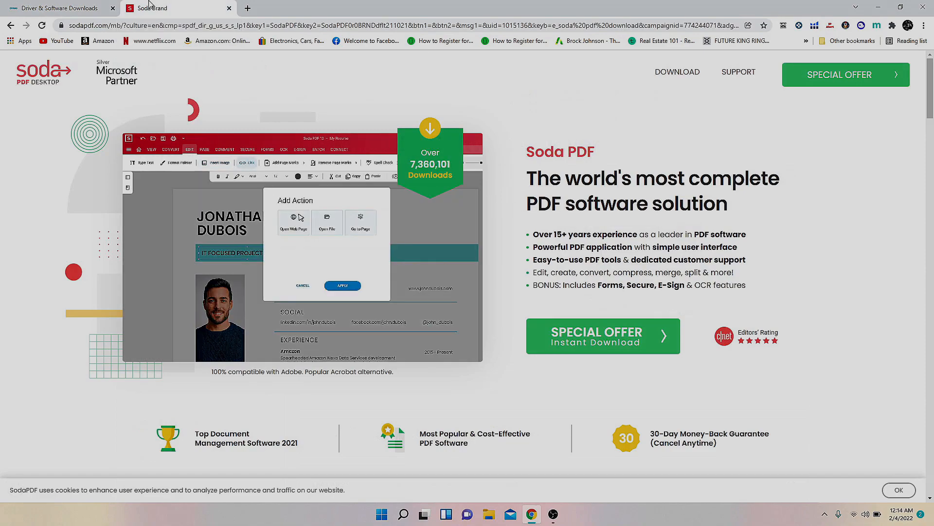
pyautogui.click(302, 287)
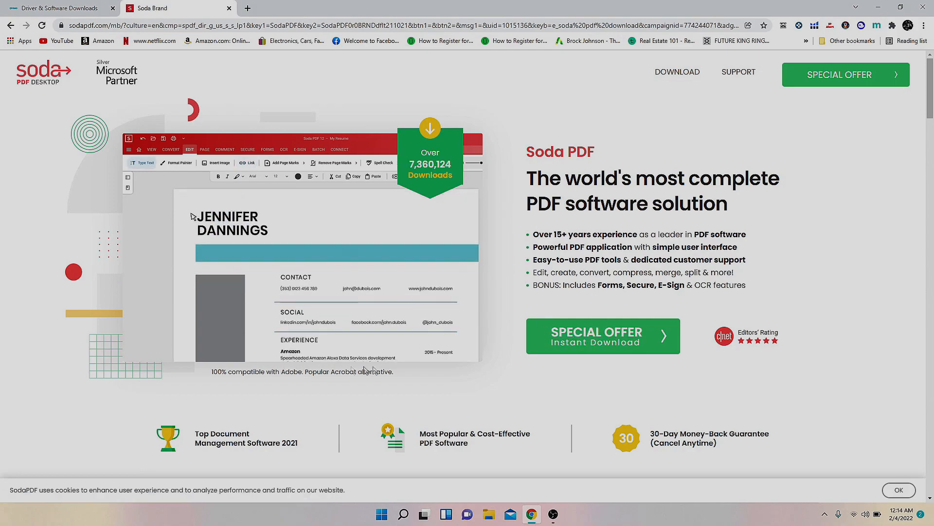
pyautogui.scroll(-3)
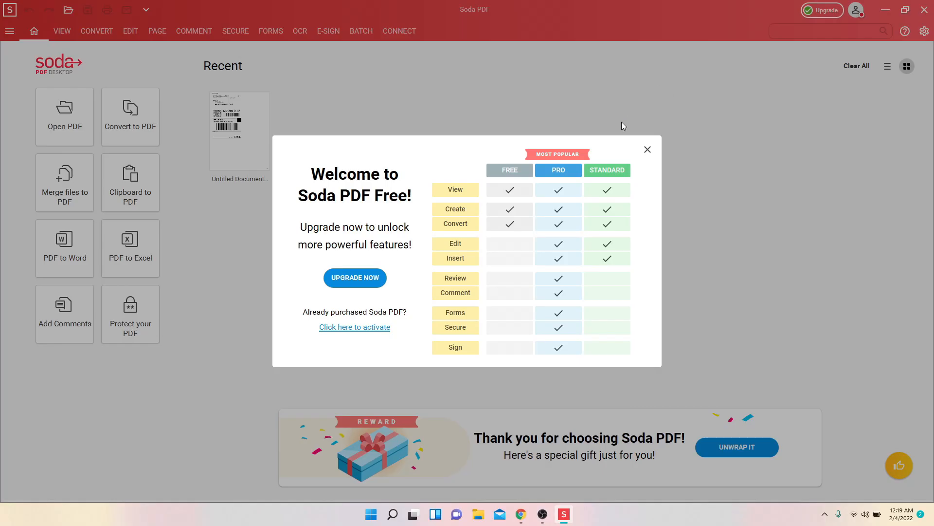
pyautogui.moveTo(586, 183)
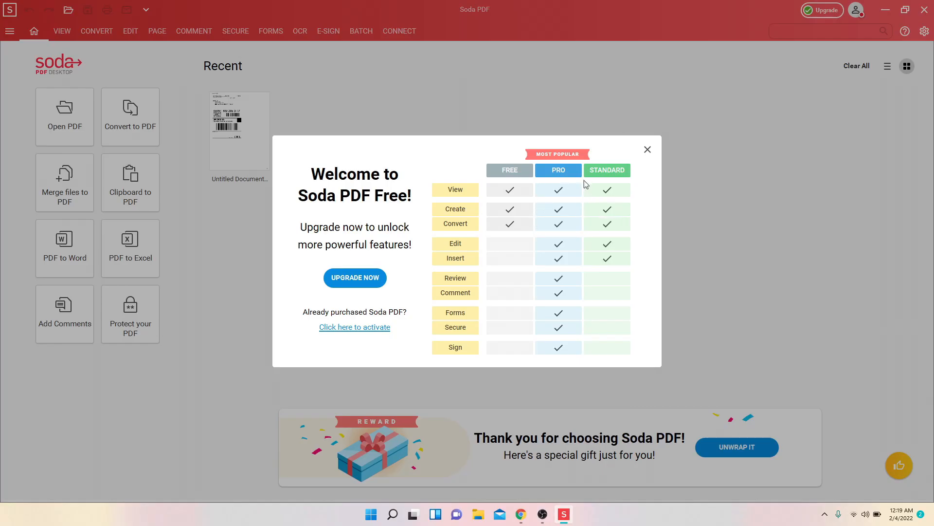
pyautogui.moveTo(560, 176)
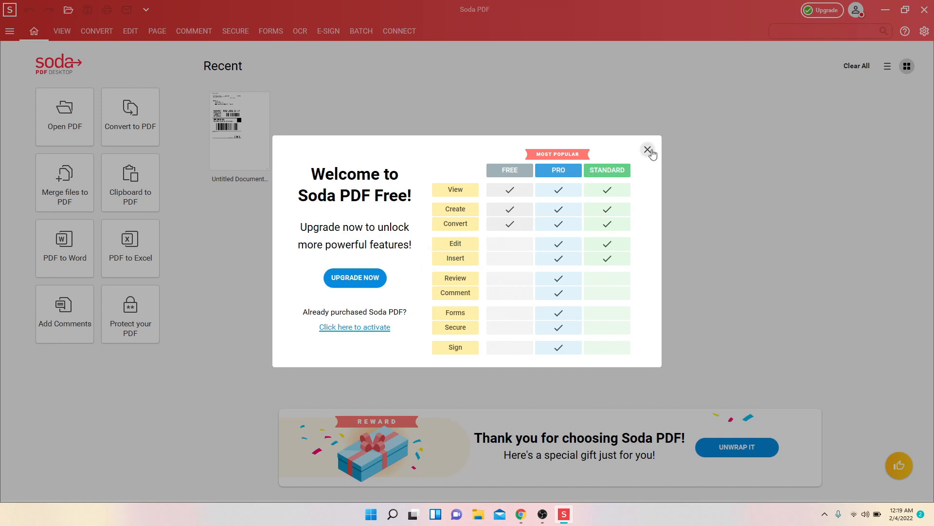
# - Close the Welcome to Soda PDF Free offer and start Open PDF
pyautogui.click(647, 149)
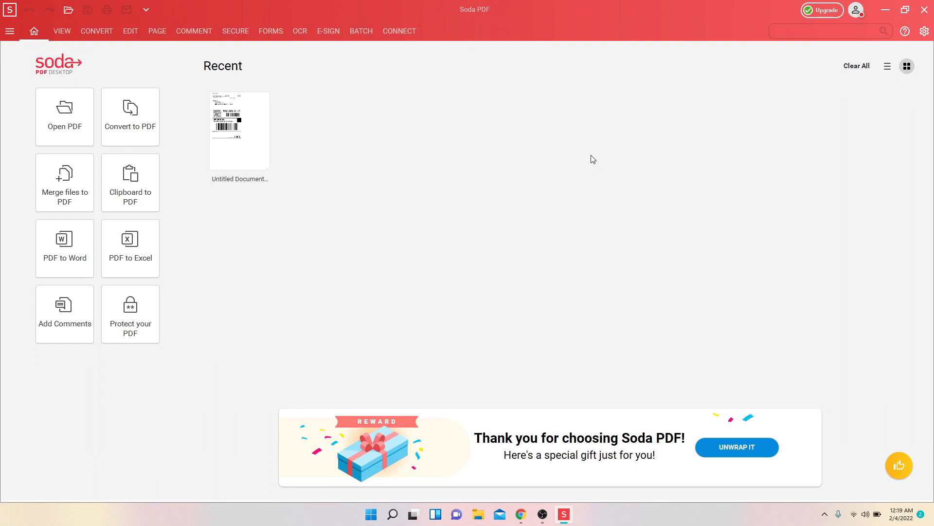
pyautogui.moveTo(54, 83)
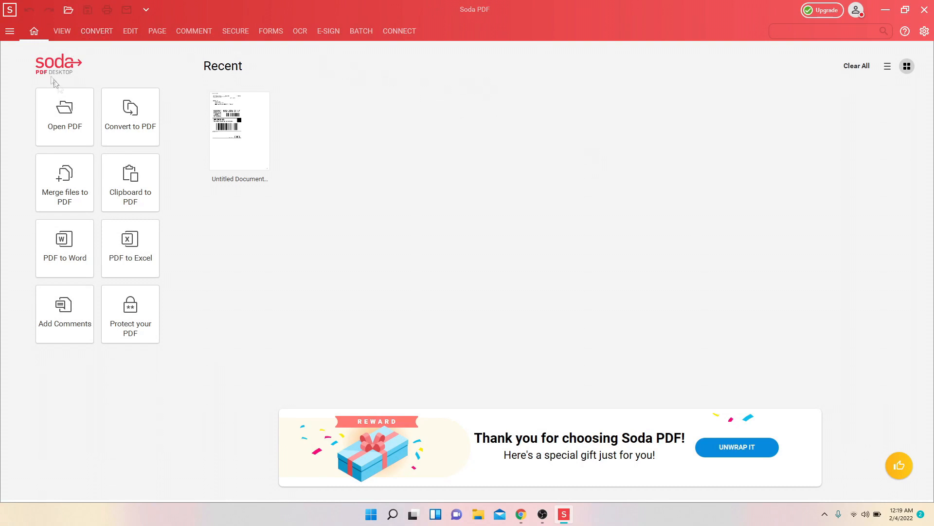
pyautogui.click(64, 116)
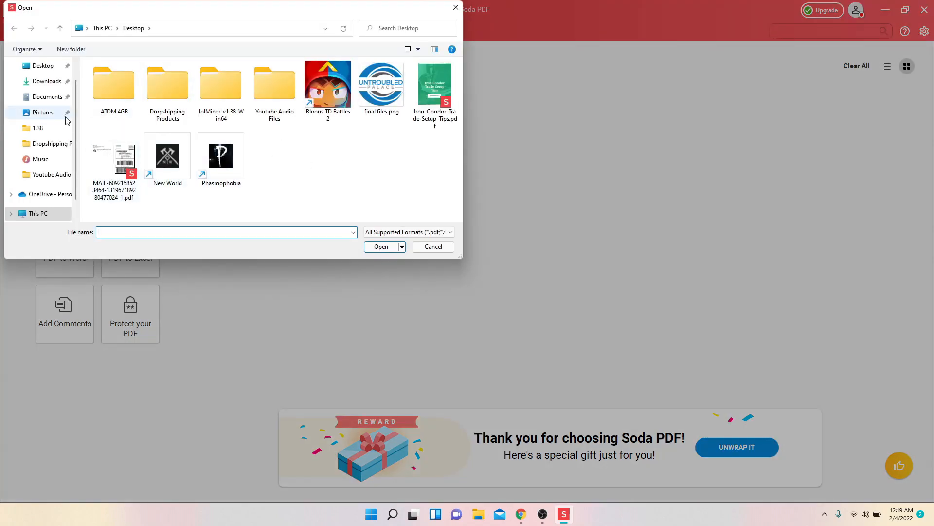
# - Open the MAIL shipping-label PDF from the Desktop and check the Convert and View tabs
pyautogui.click(113, 155)
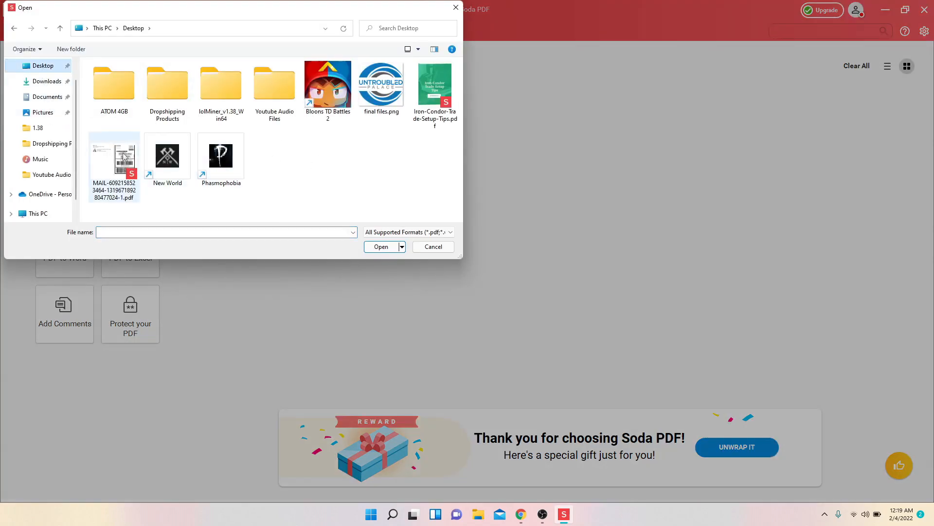
pyautogui.doubleClick(113, 155)
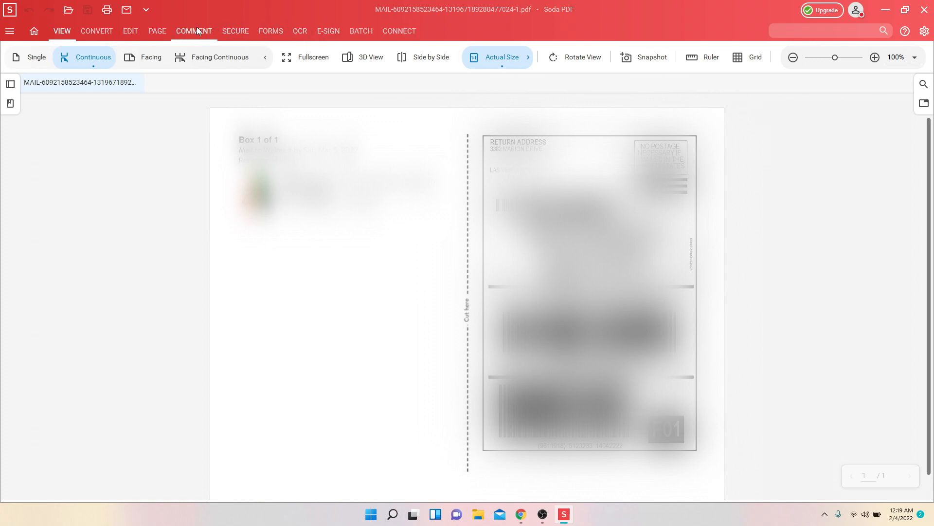
pyautogui.click(96, 30)
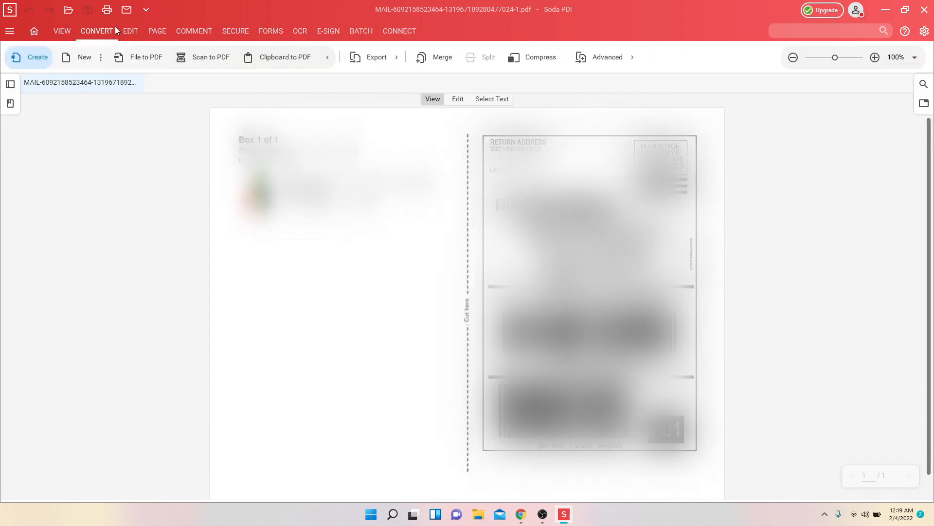
pyautogui.click(62, 31)
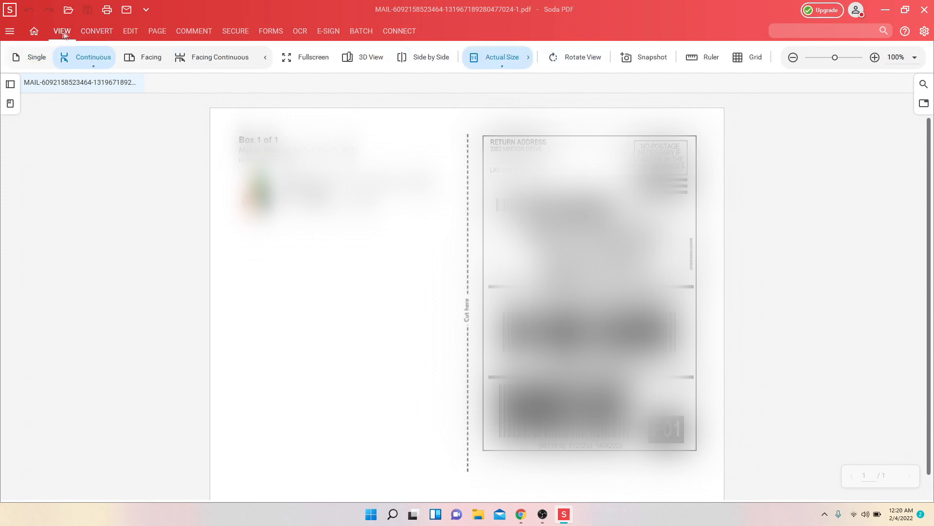
pyautogui.moveTo(575, 58)
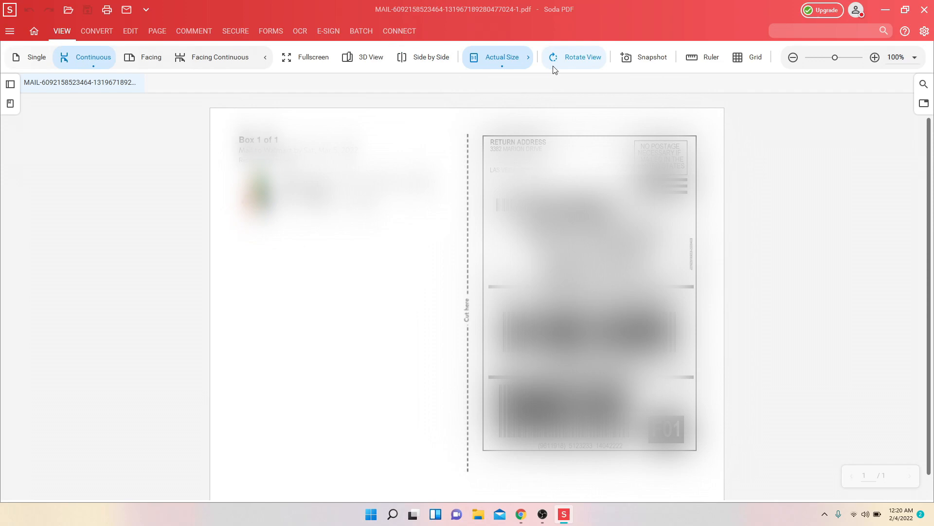
pyautogui.click(651, 57)
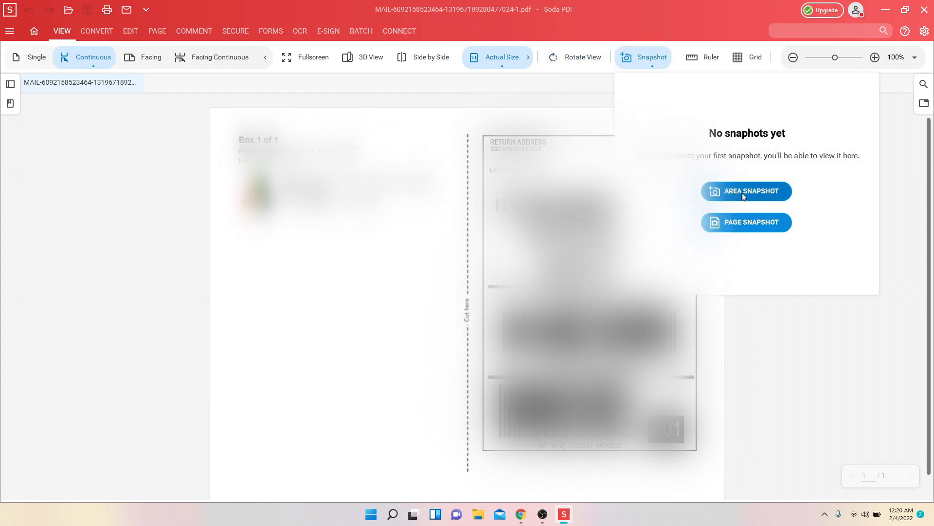
# - Take an Area Snapshot around the boxed label and save the image to the Desktop
pyautogui.click(643, 56)
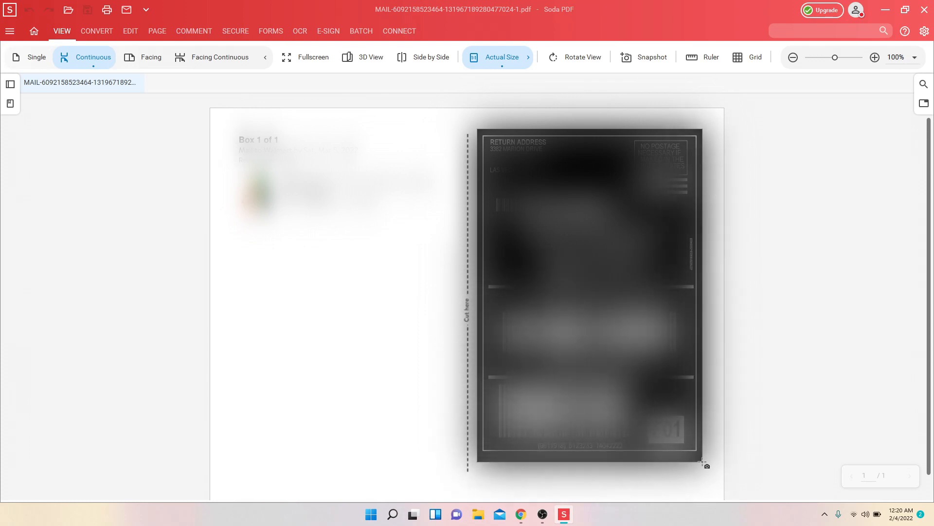
pyautogui.click(643, 57)
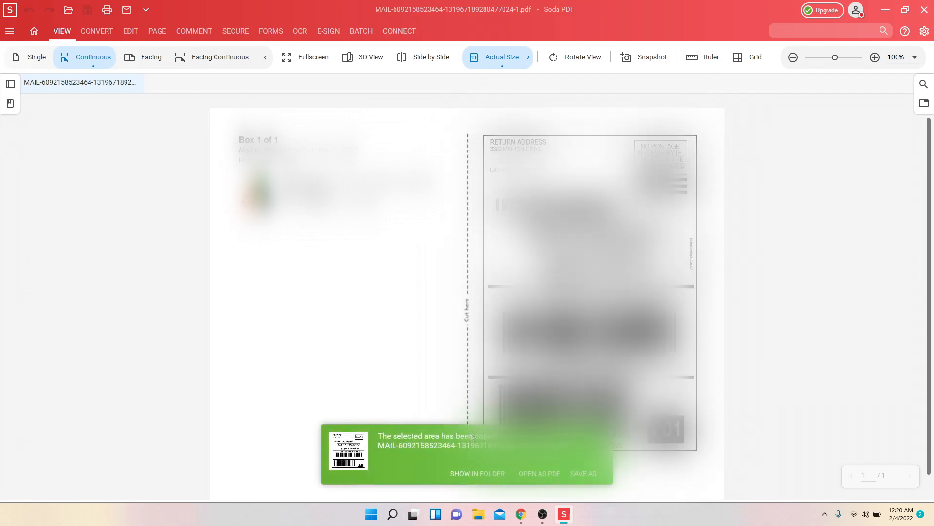
pyautogui.click(584, 473)
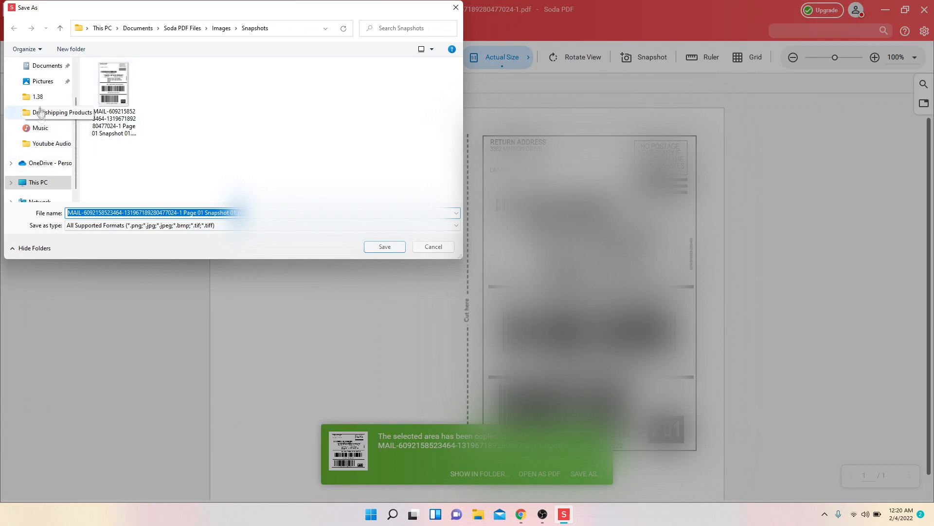
pyautogui.click(43, 85)
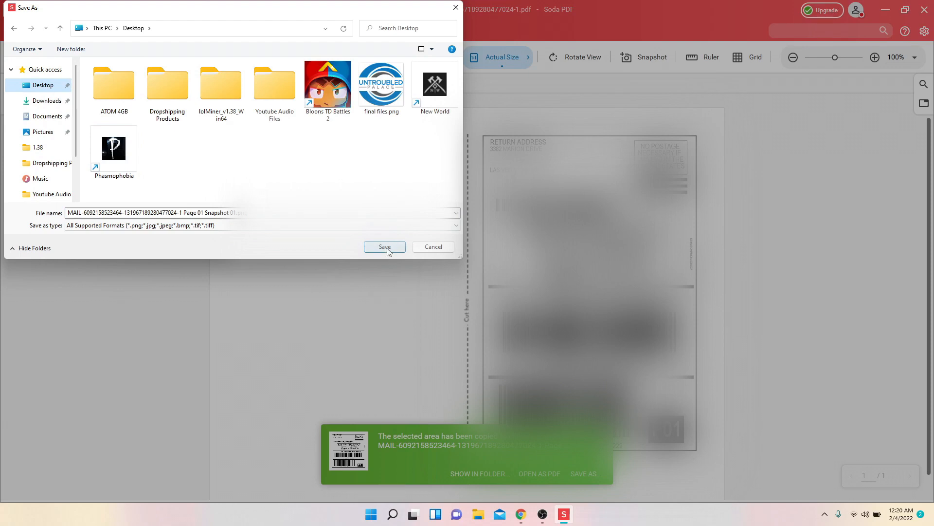
pyautogui.click(385, 247)
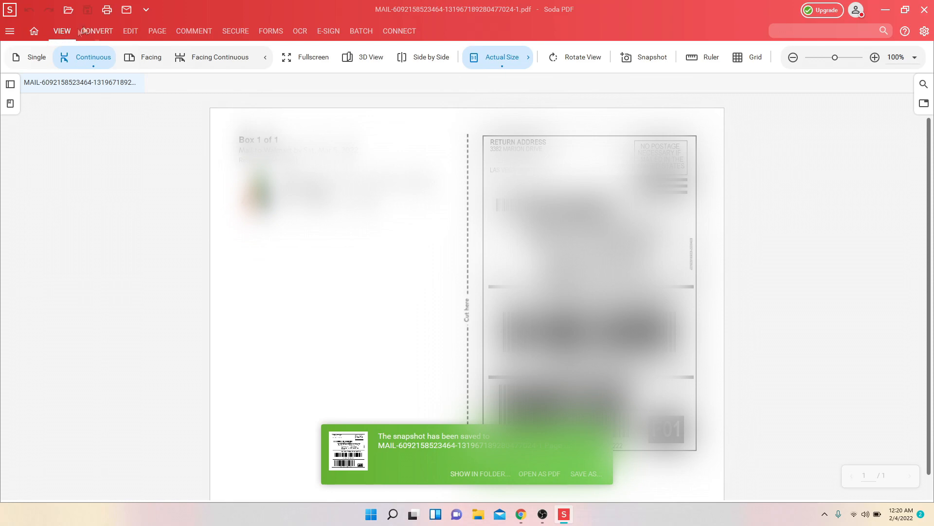
pyautogui.moveTo(89, 34)
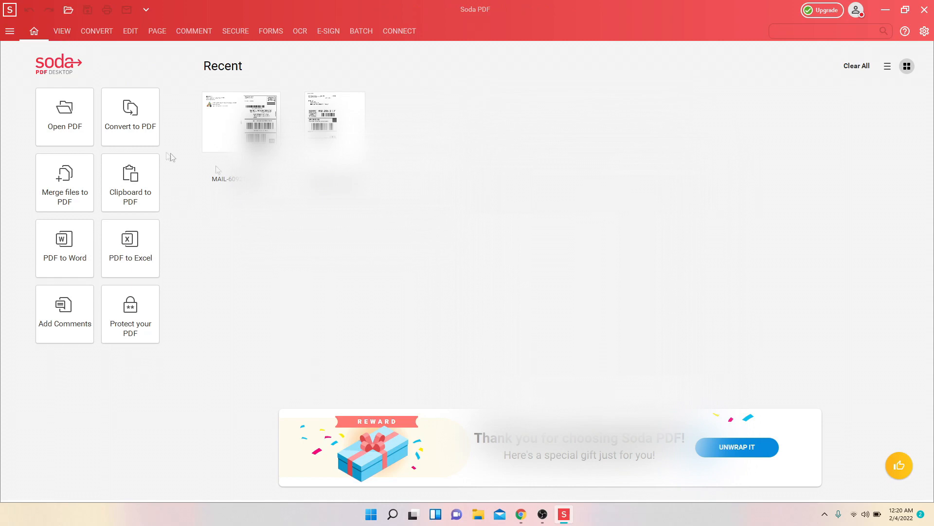
# - Open the recent MAIL snapshot PDF from the Home screen
pyautogui.click(64, 117)
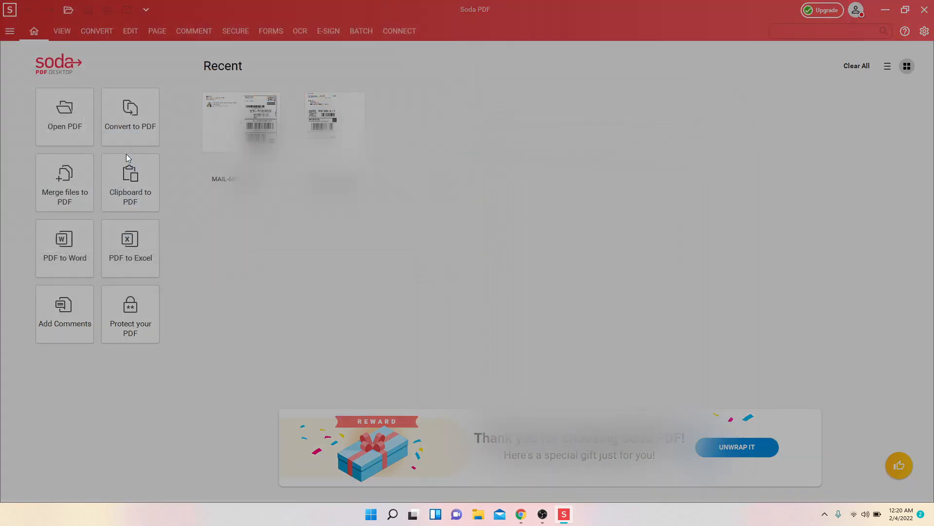
pyautogui.doubleClick(239, 122)
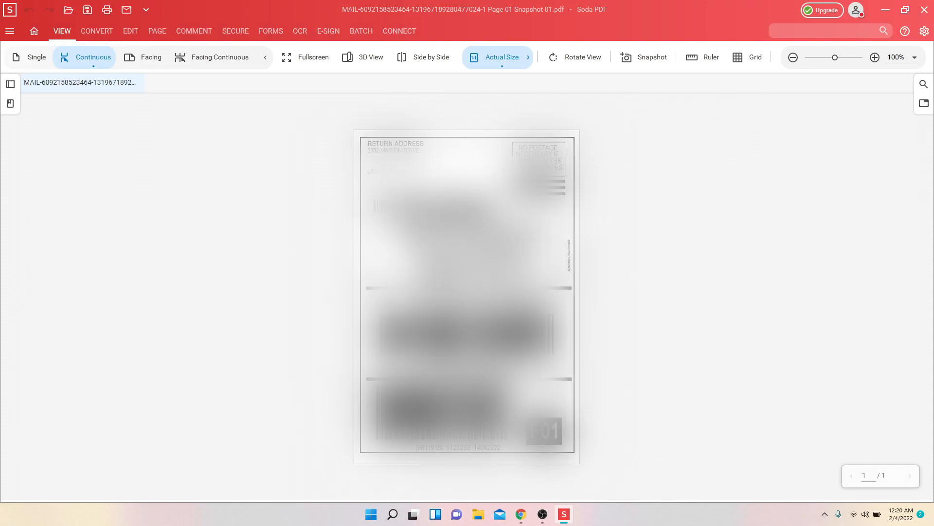
pyautogui.moveTo(332, 166)
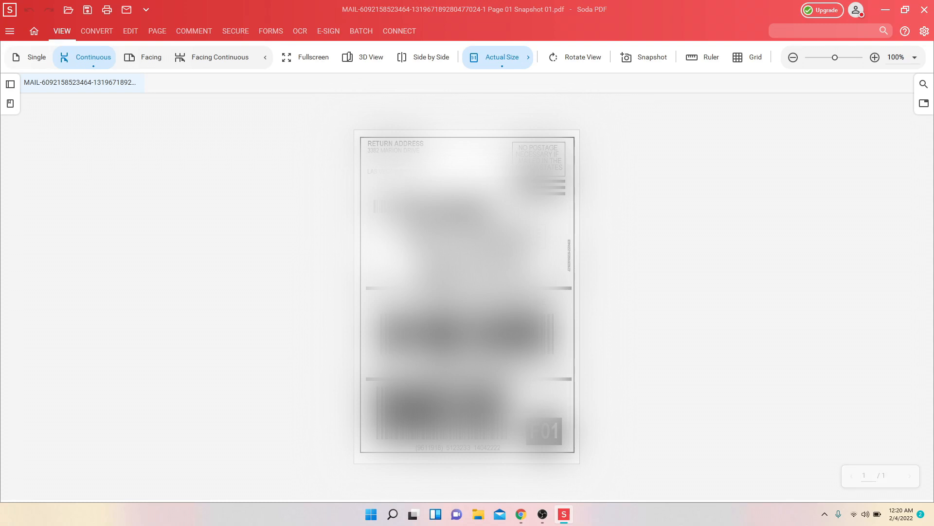
pyautogui.moveTo(326, 144)
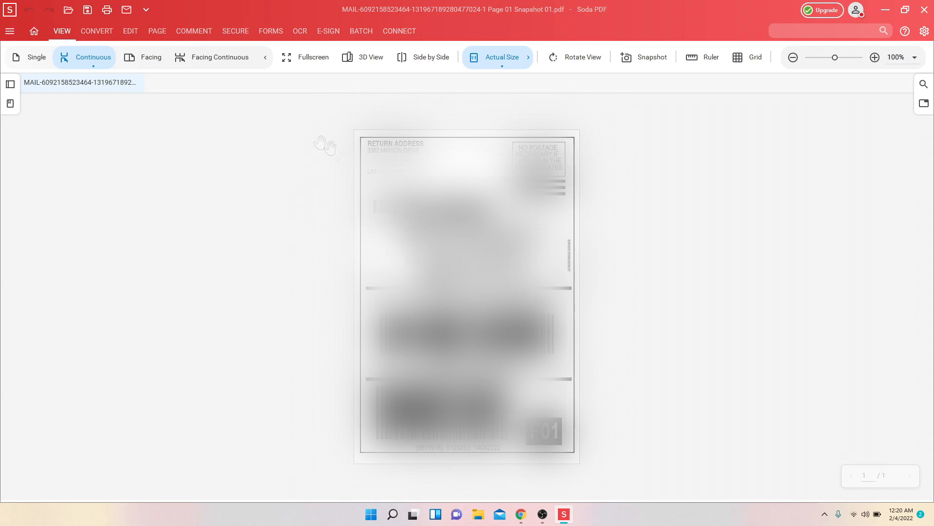
pyautogui.moveTo(335, 176)
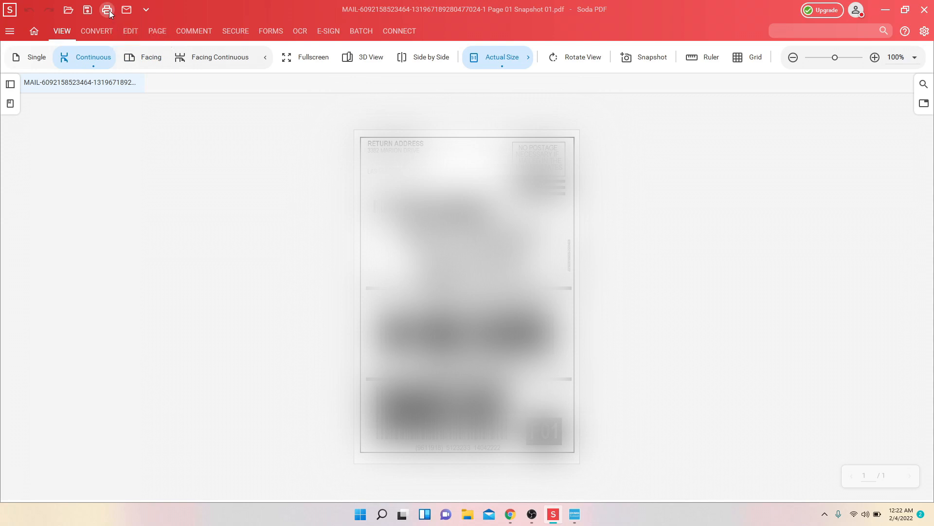
# - Print to the DYMO LabelWriter 4XL and reveal the additional print features
pyautogui.click(107, 10)
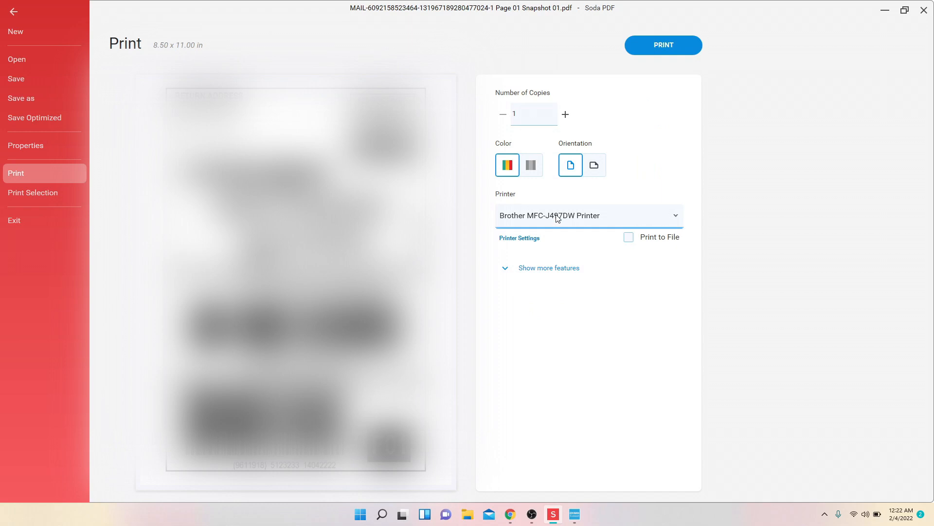
pyautogui.click(588, 215)
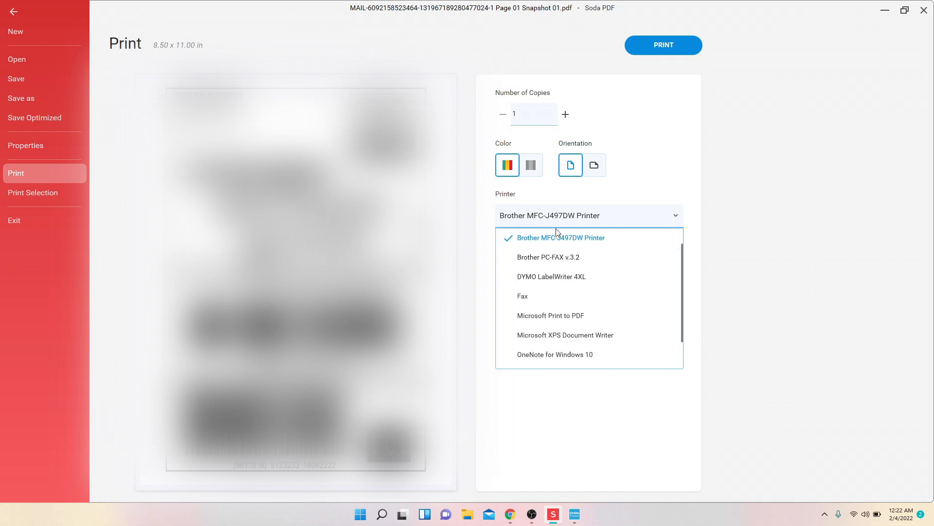
pyautogui.click(552, 276)
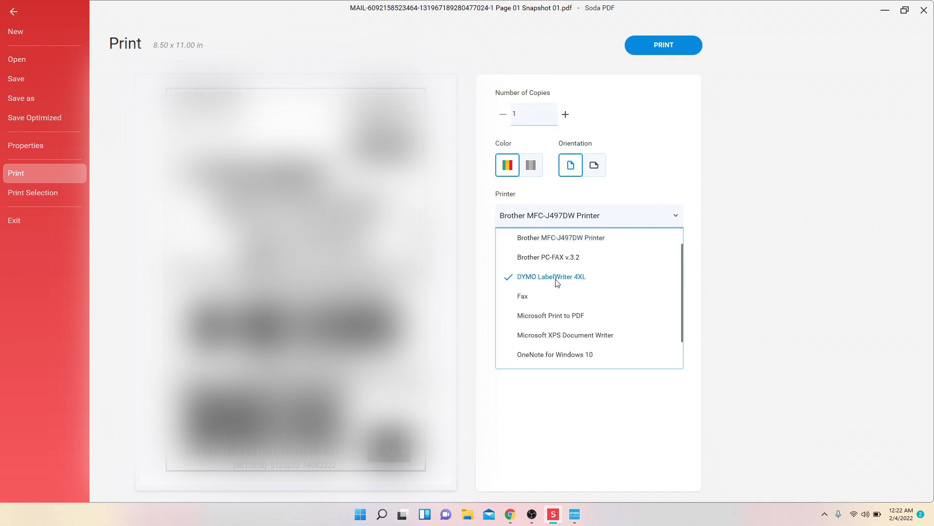
pyautogui.click(551, 276)
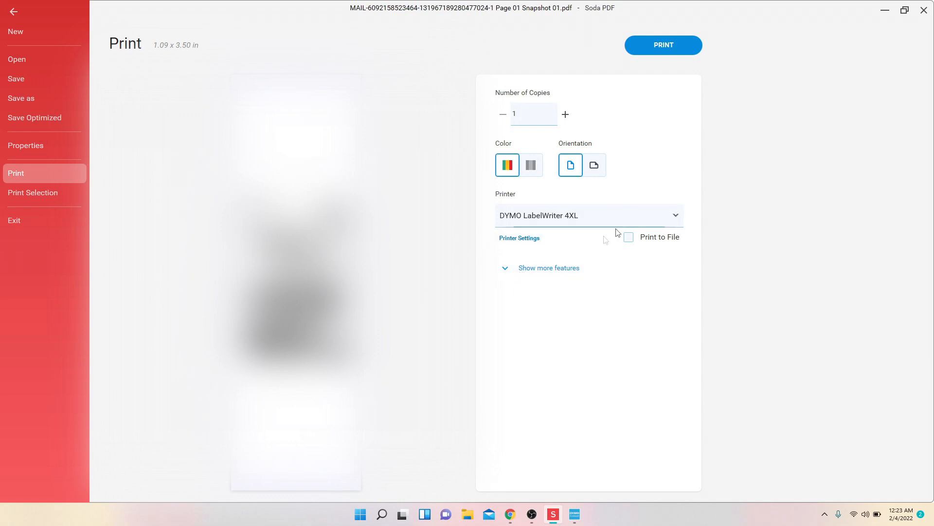
pyautogui.click(548, 268)
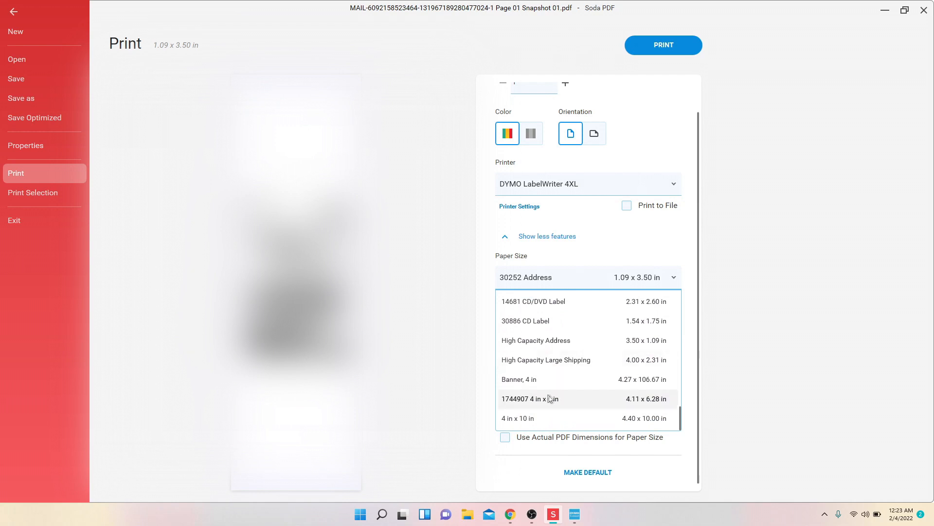
# - Choose the 1744907 4 in x 6 in paper size and keep Portrait orientation
pyautogui.scroll(-3)
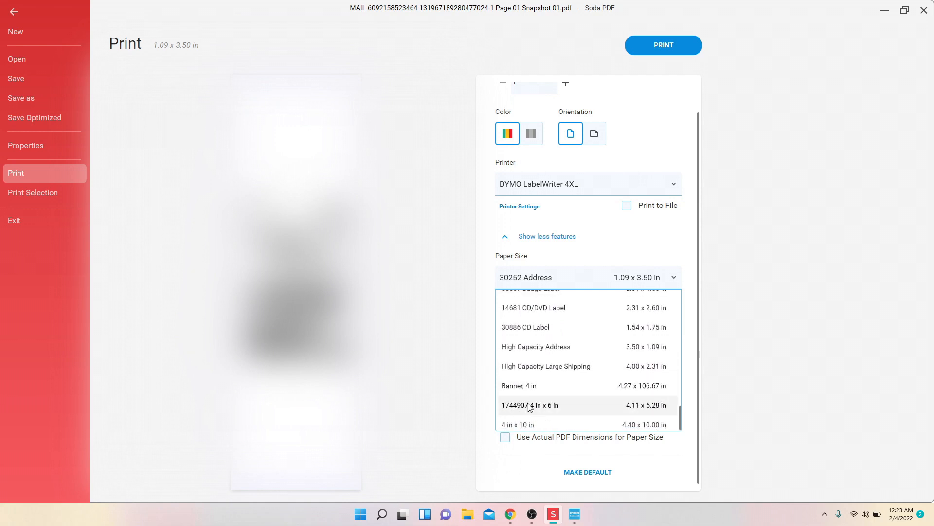
pyautogui.moveTo(515, 410)
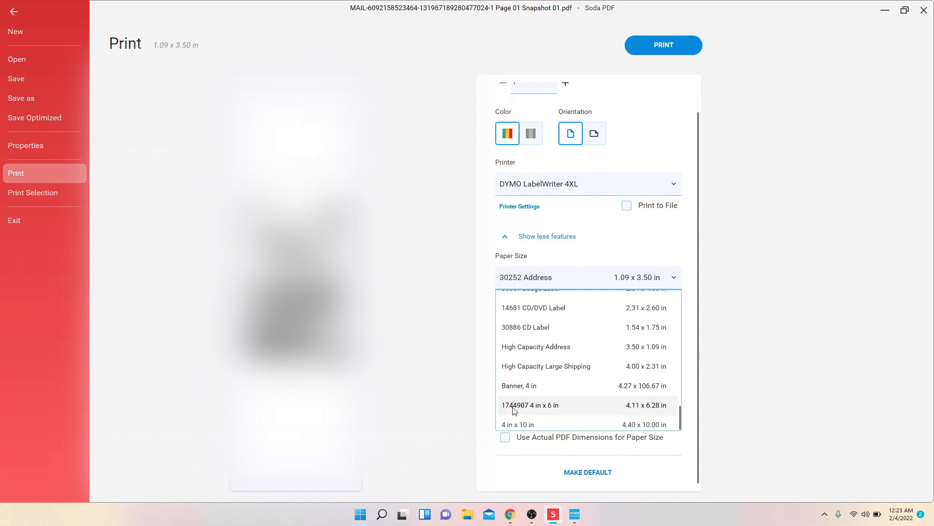
pyautogui.moveTo(560, 412)
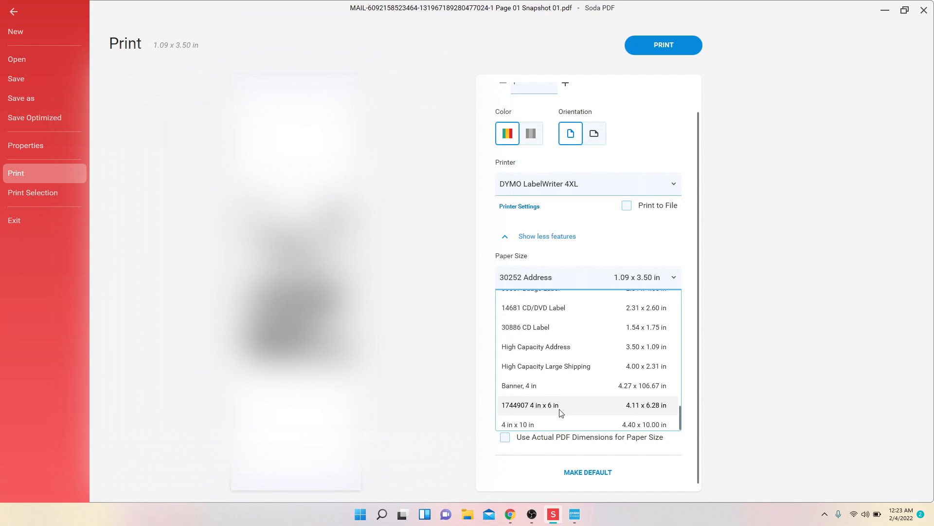
pyautogui.click(532, 404)
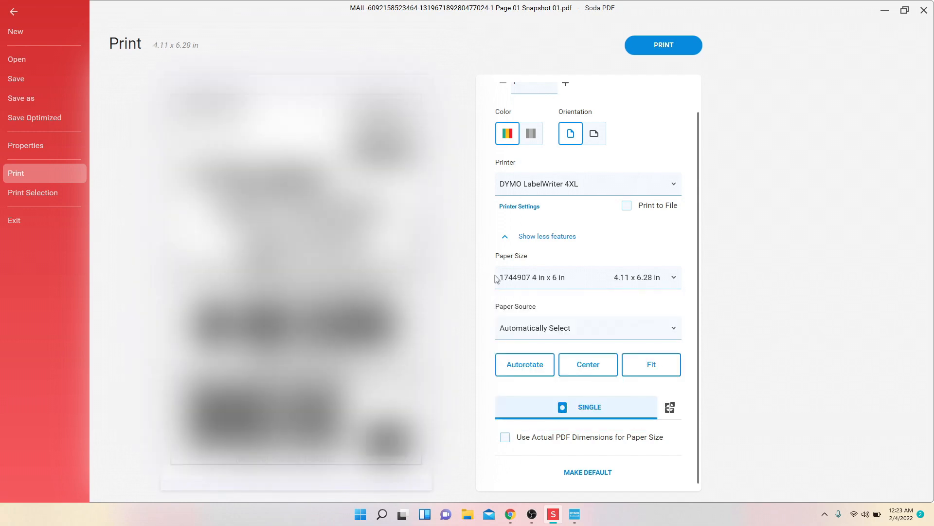
pyautogui.click(595, 133)
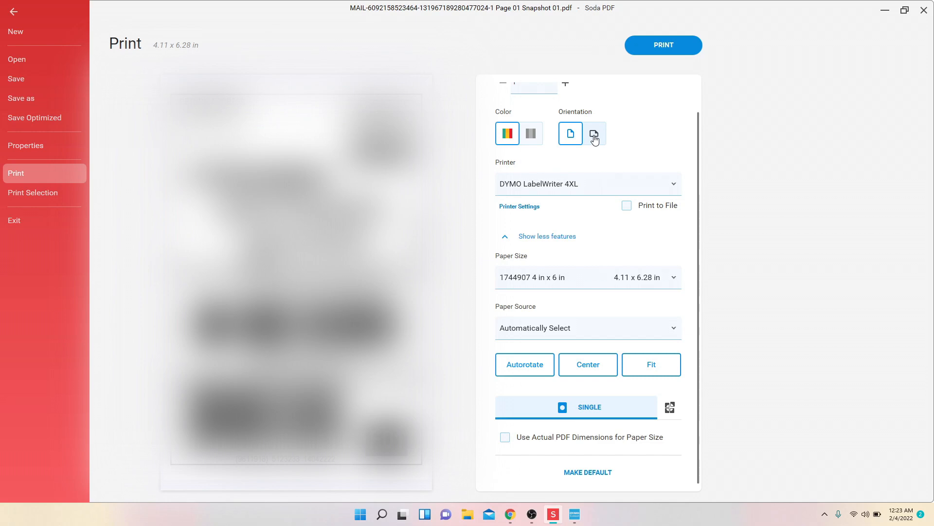
pyautogui.click(570, 133)
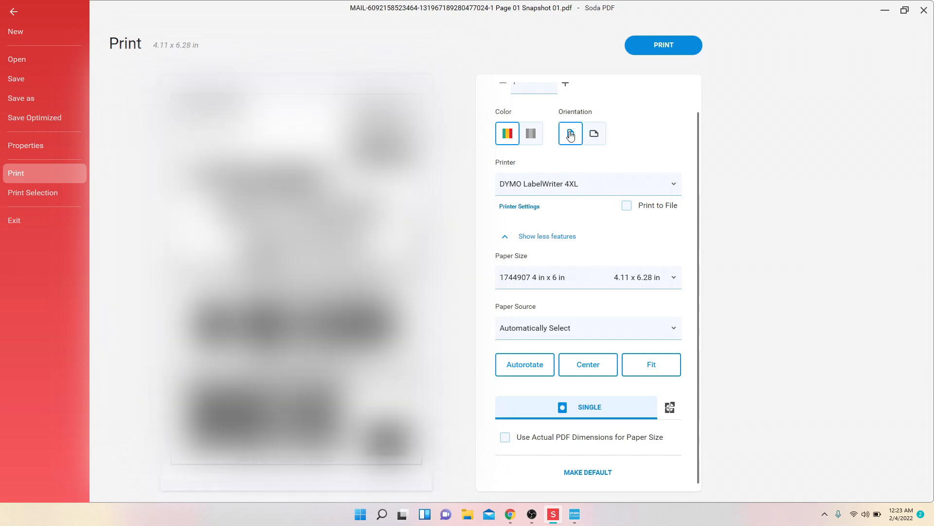
pyautogui.click(593, 133)
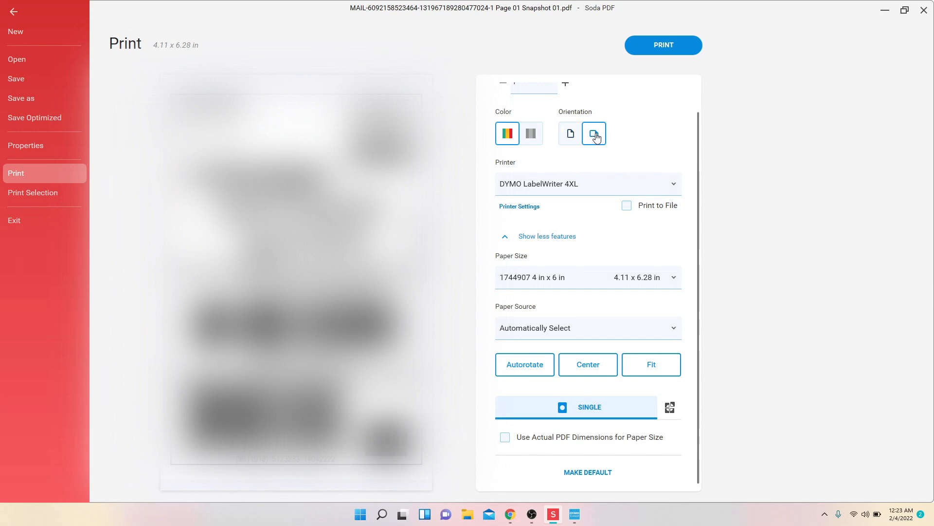
pyautogui.click(569, 133)
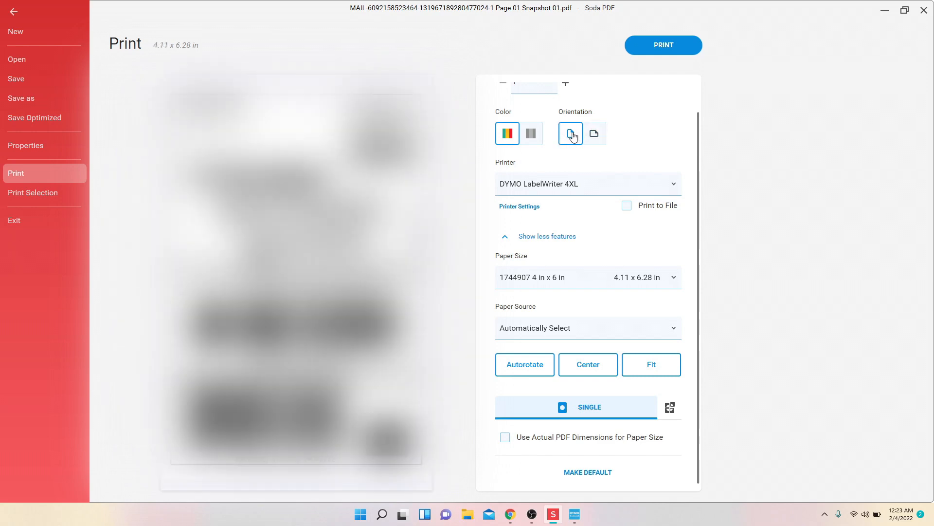
pyautogui.click(570, 133)
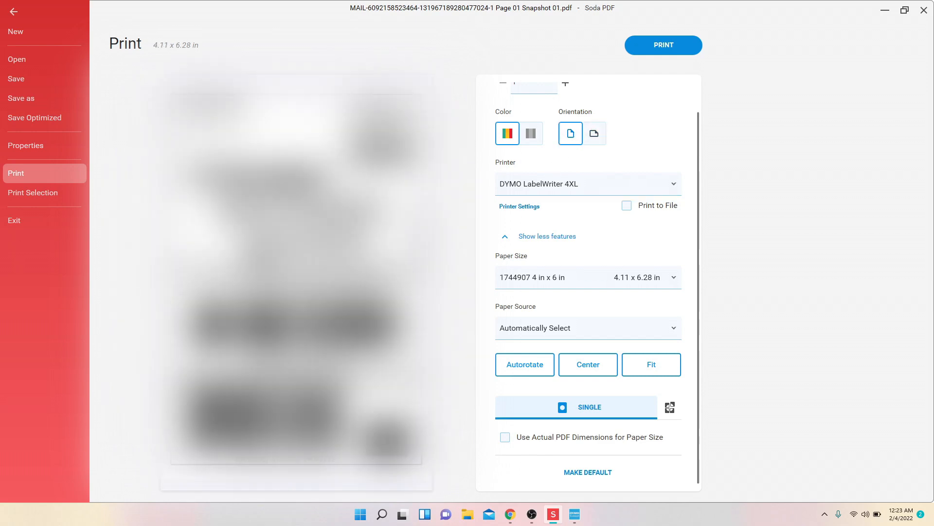
pyautogui.click(594, 133)
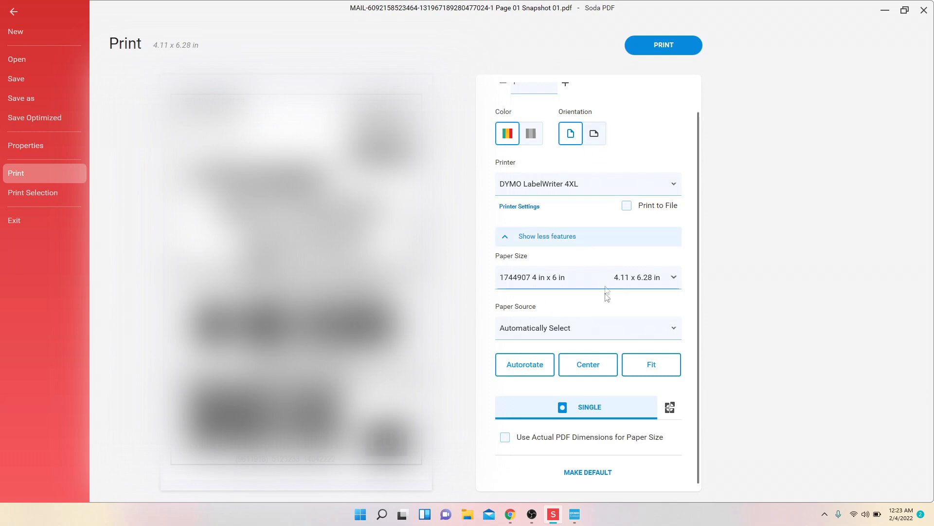
pyautogui.moveTo(560, 344)
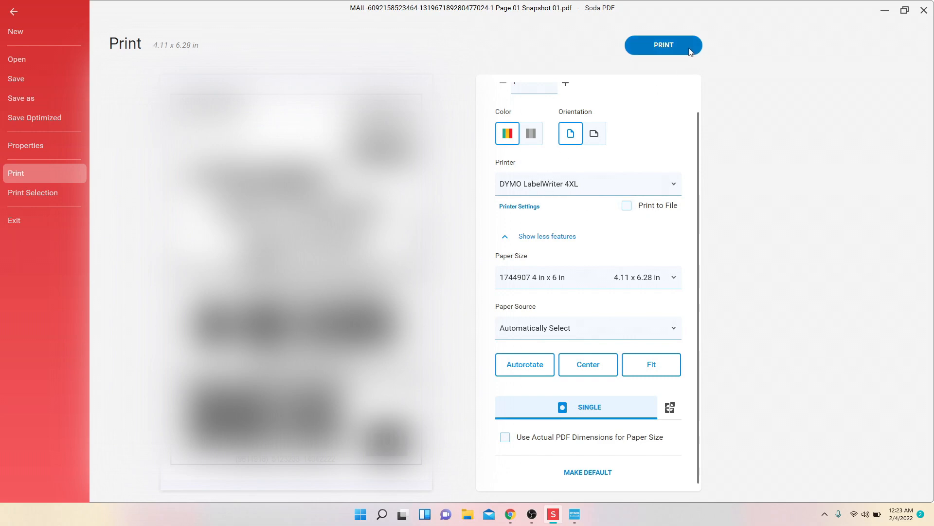
pyautogui.moveTo(685, 49)
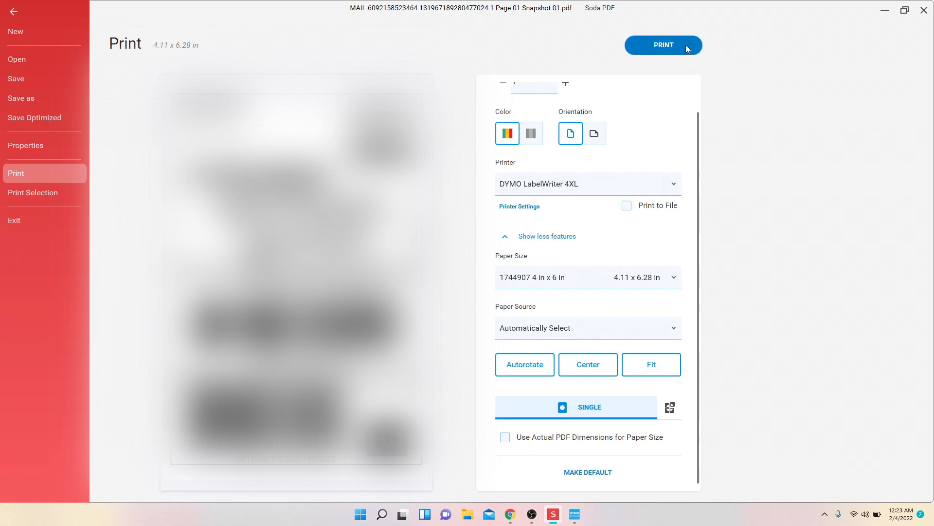